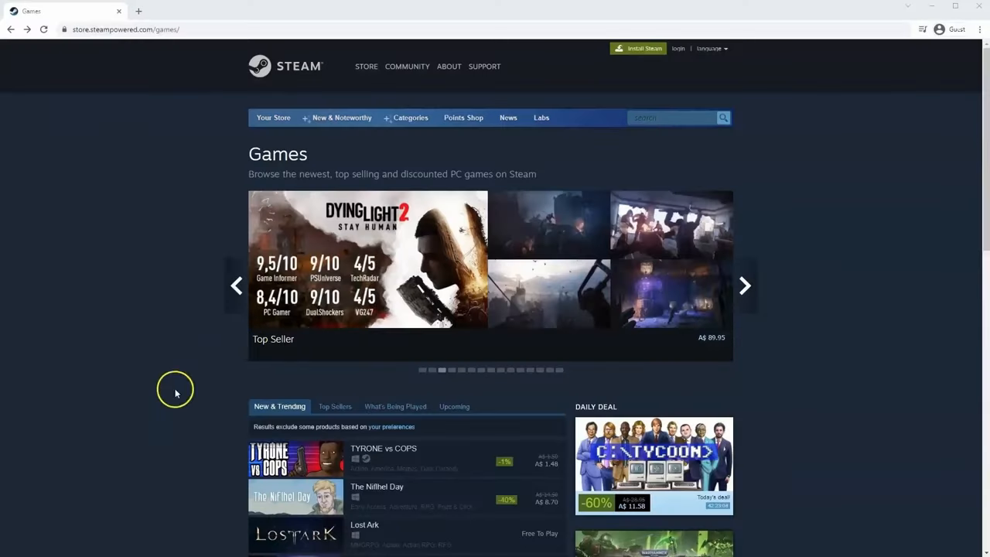
mouse_move(363, 167)
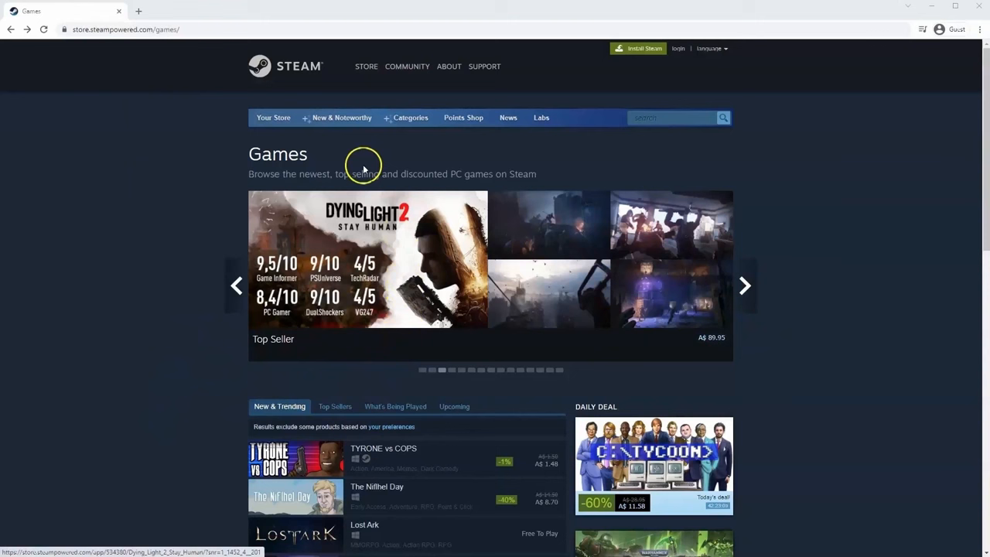
mouse_move(80, 29)
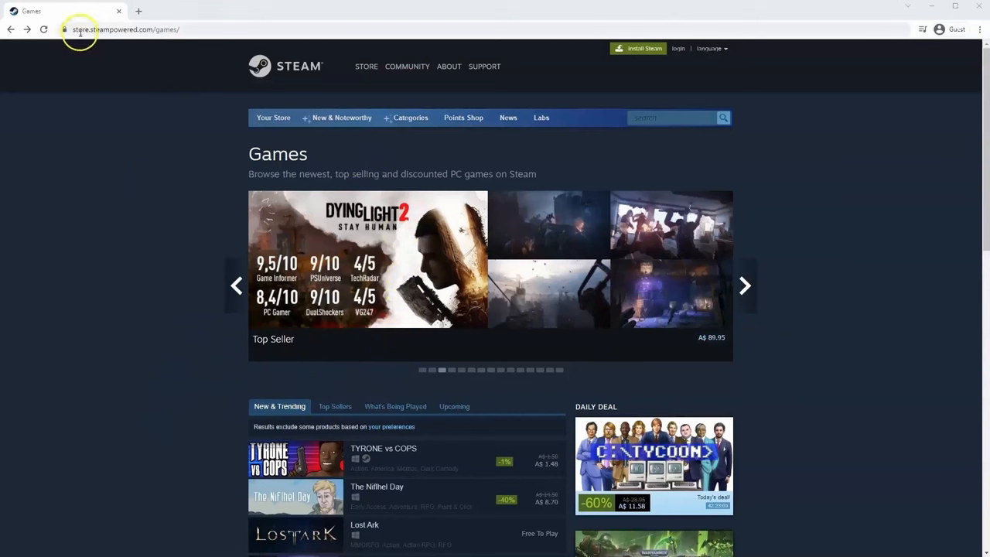
mouse_move(446, 146)
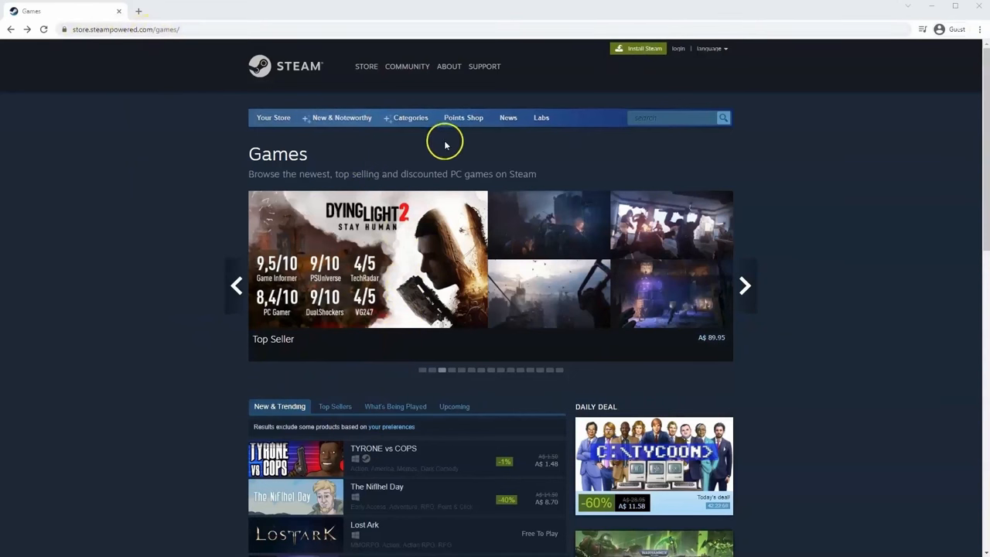
mouse_move(560, 108)
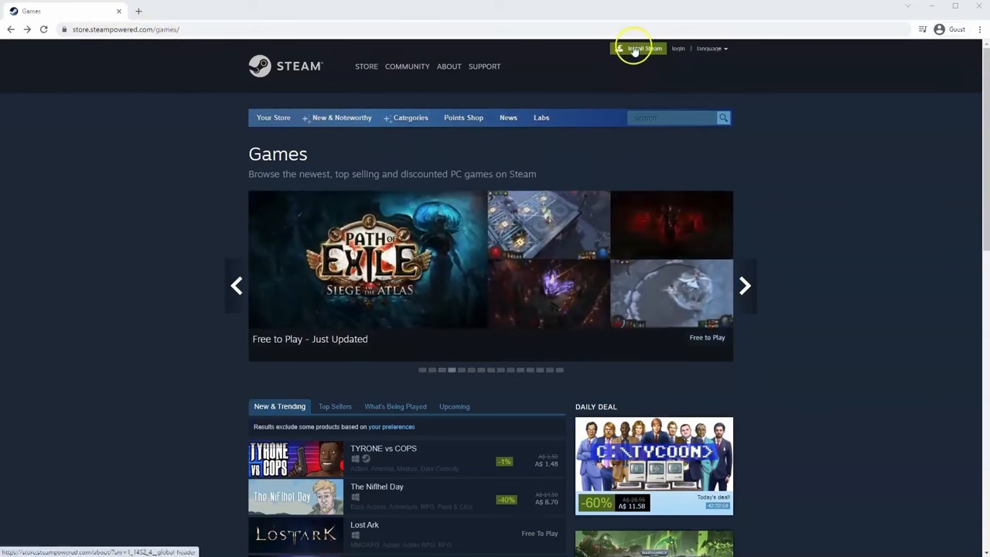
Download SteamSetup.exe from the Steam about page and launch the installer.
left_click(640, 47)
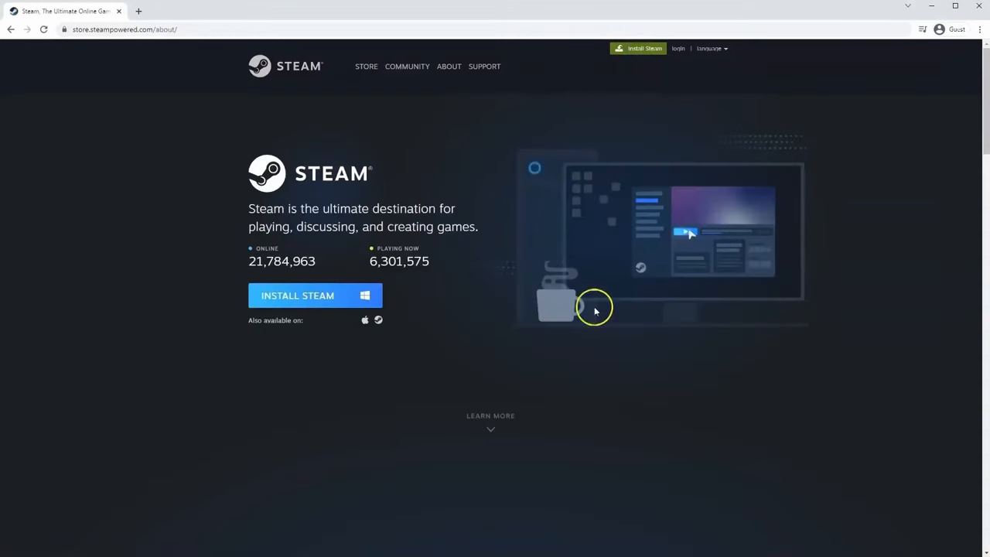
left_click(297, 296)
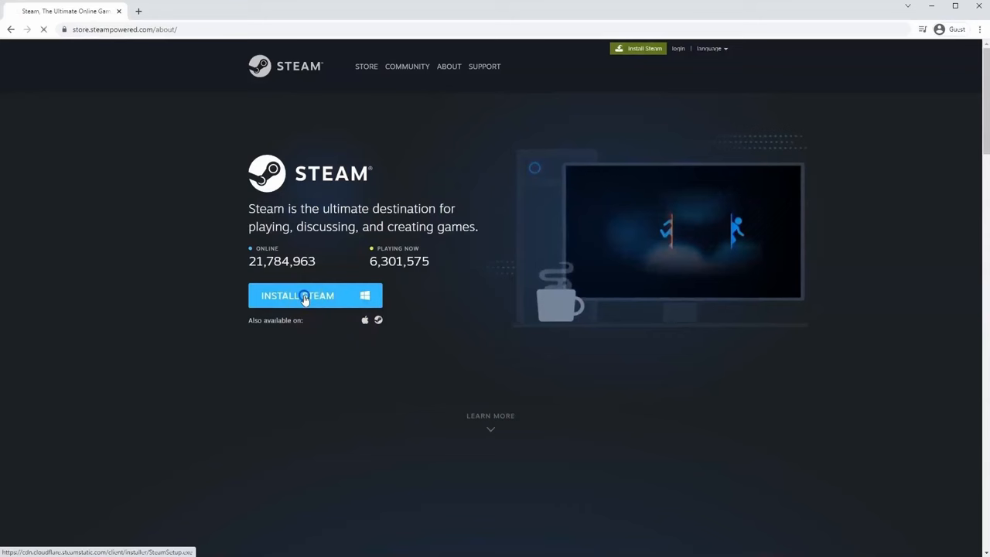
left_click(297, 296)
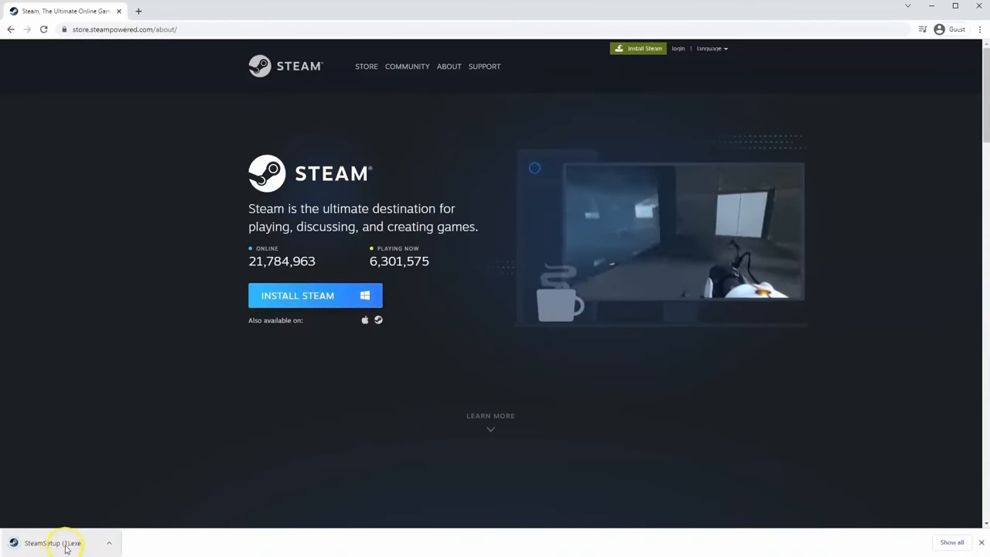
left_click(53, 542)
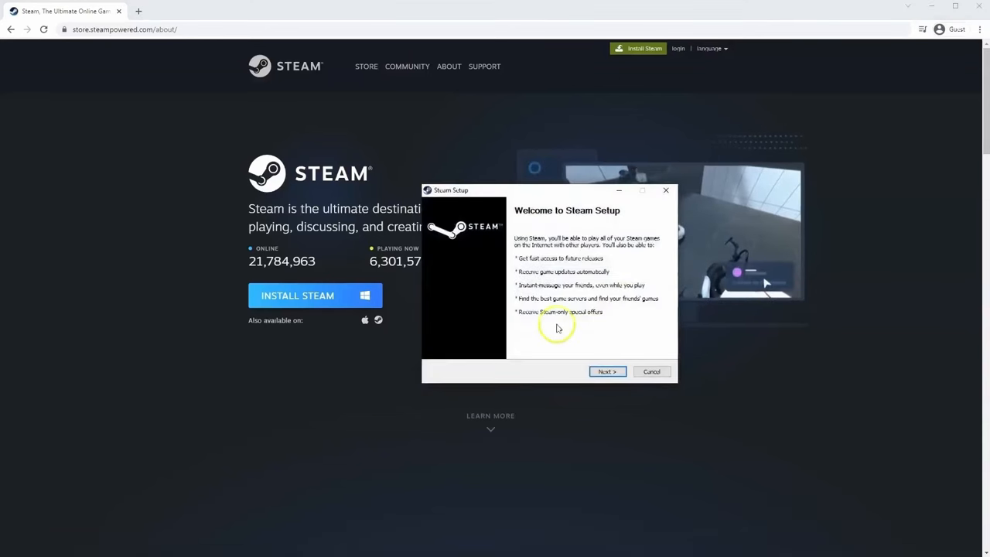
mouse_move(609, 226)
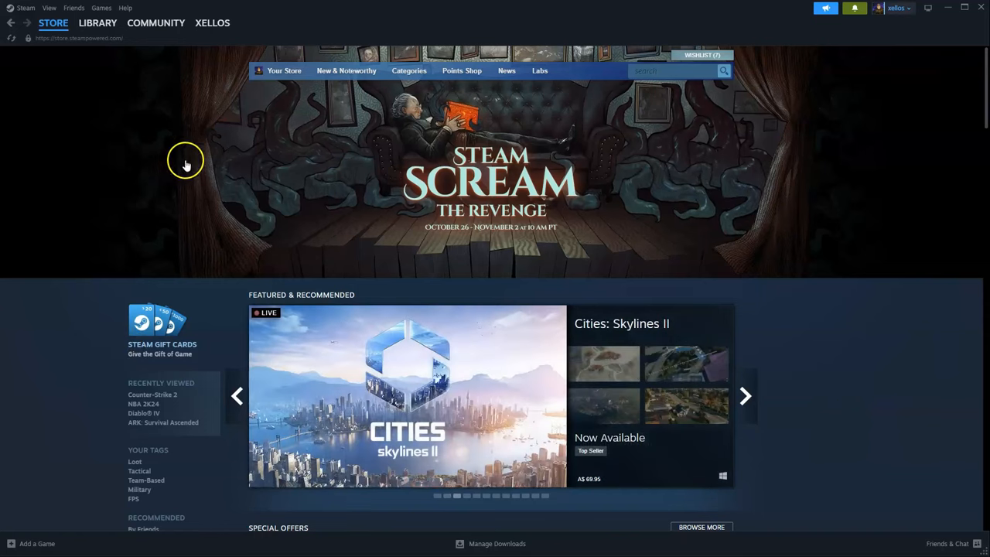
Open the ARK: Survival Ascended store page from Recently Viewed.
left_click(53, 23)
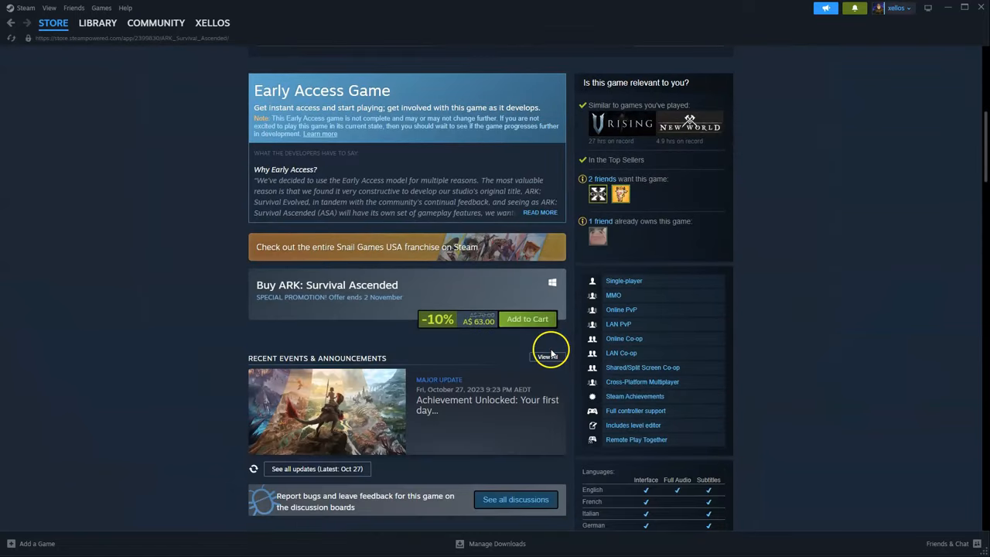
Add ARK: Survival Ascended to the cart at A$63.00 and review the cart.
scroll("down", 3)
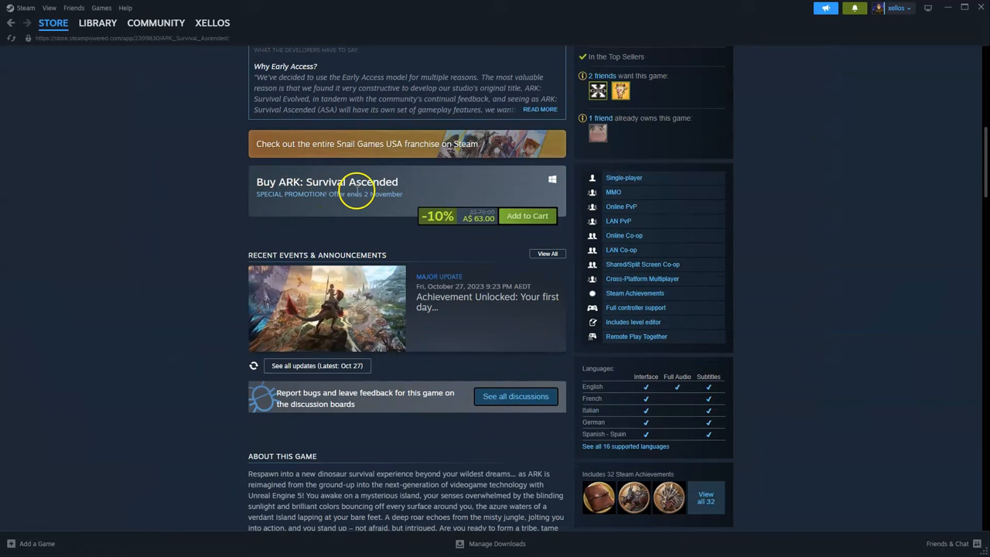
left_click(528, 216)
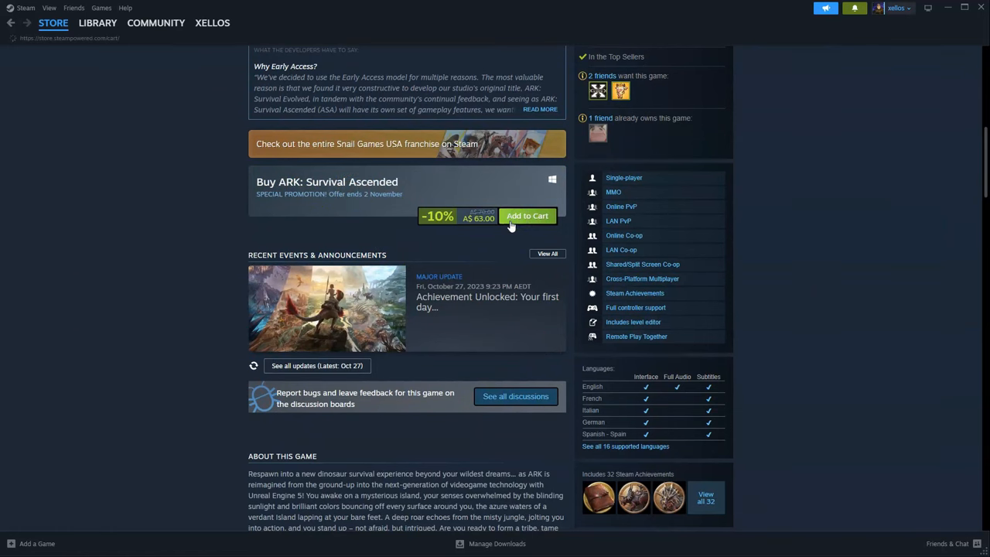
left_click(528, 216)
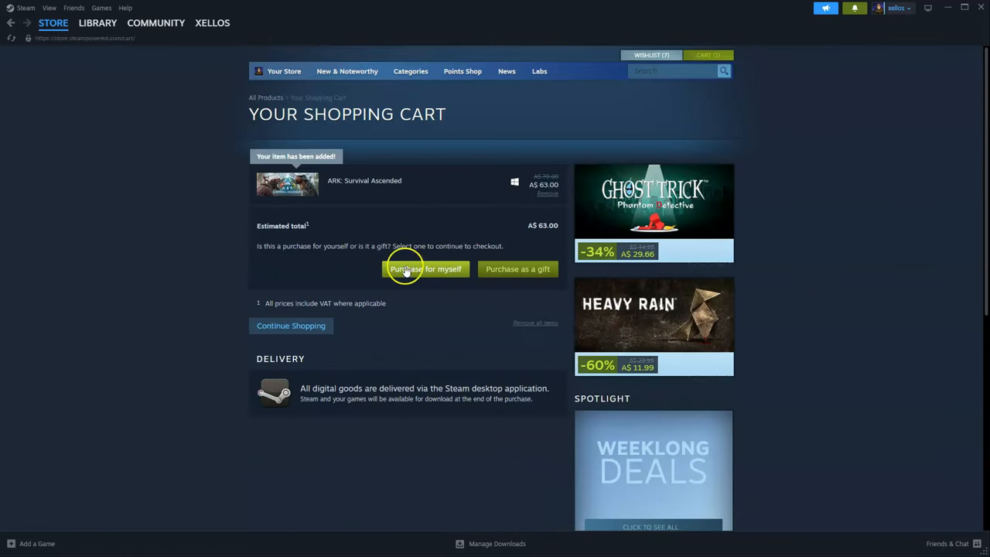
mouse_move(439, 254)
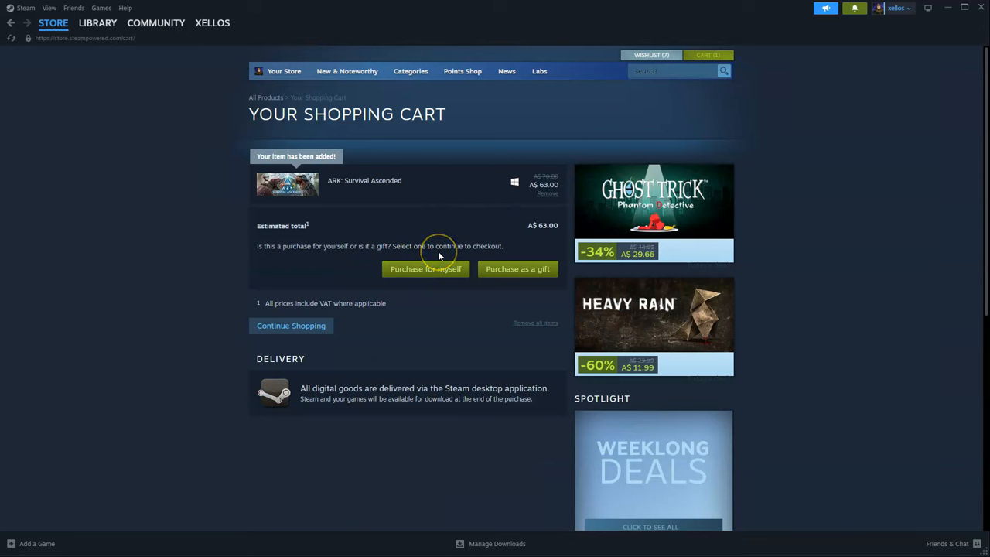
mouse_move(445, 257)
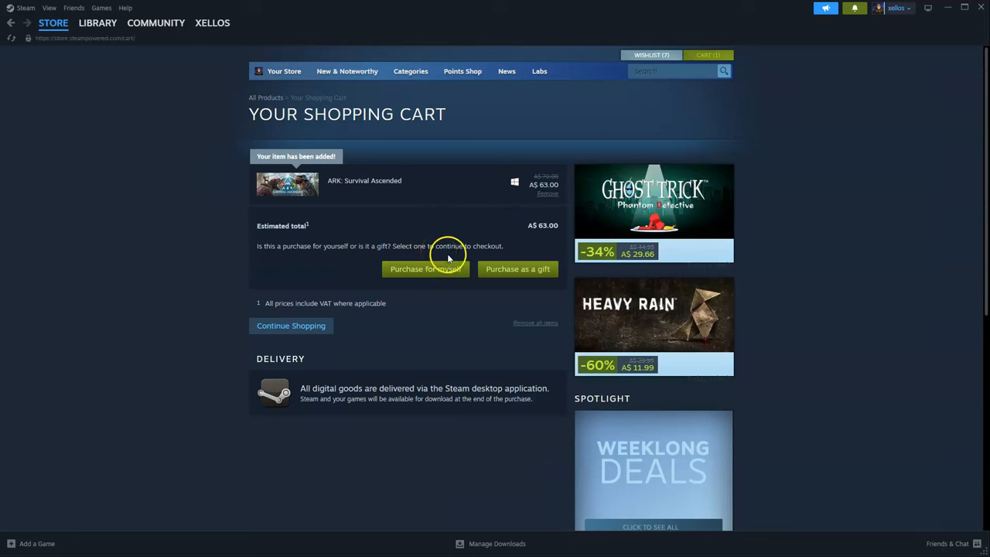
mouse_move(519, 224)
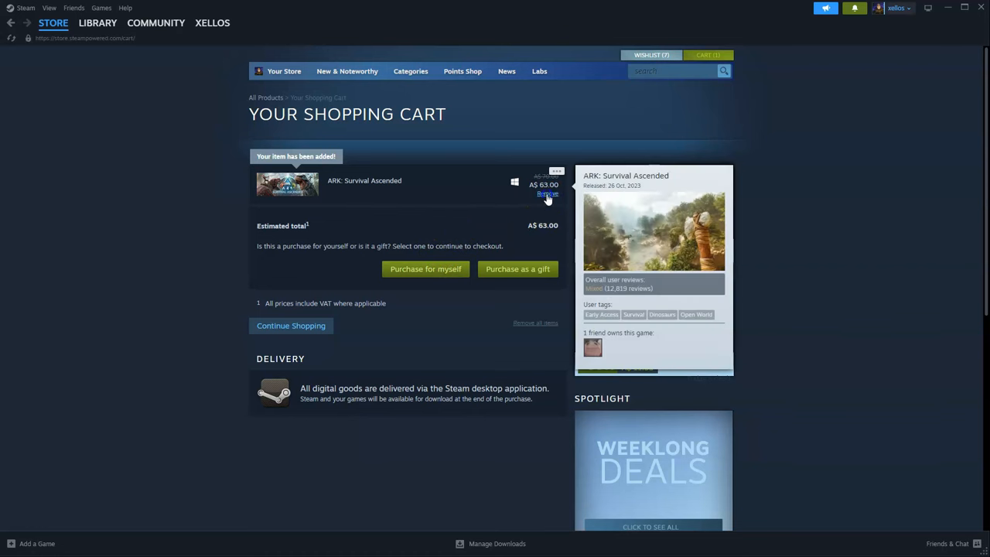
left_click(98, 23)
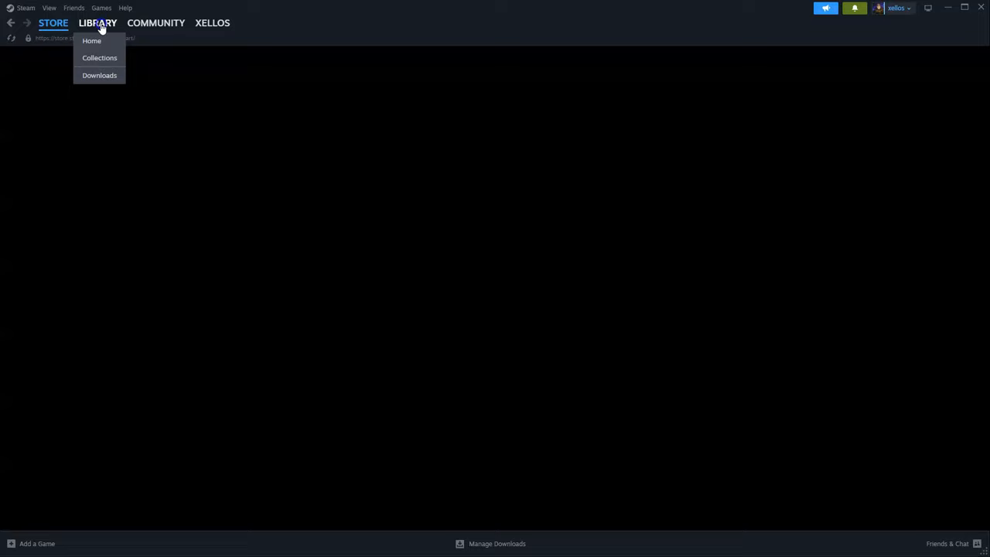
Go to the Library home listing owned games.
left_click(92, 40)
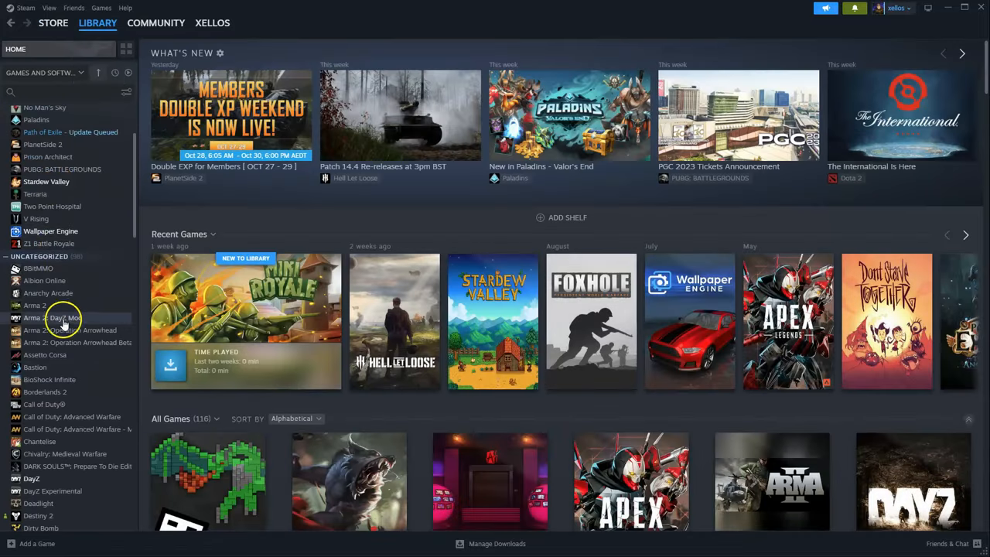
mouse_move(65, 416)
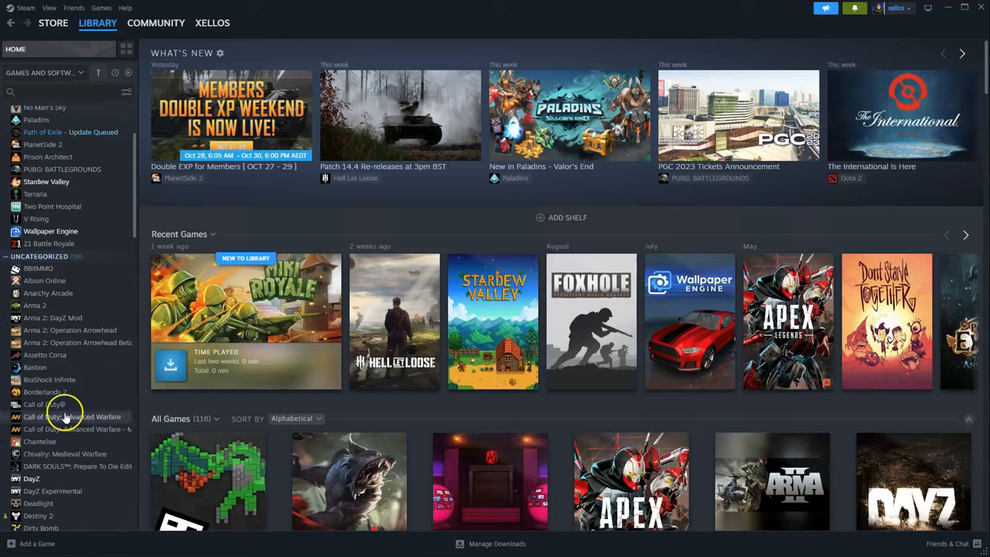